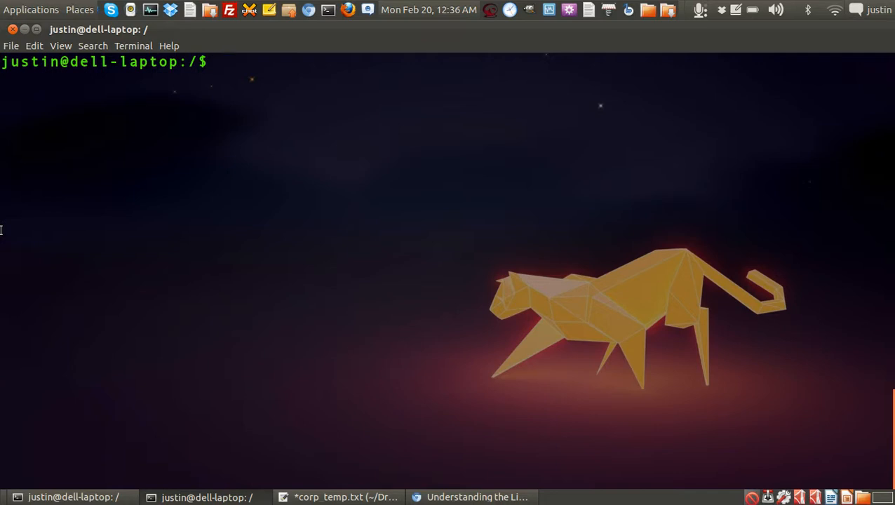
pyautogui.write('cd')
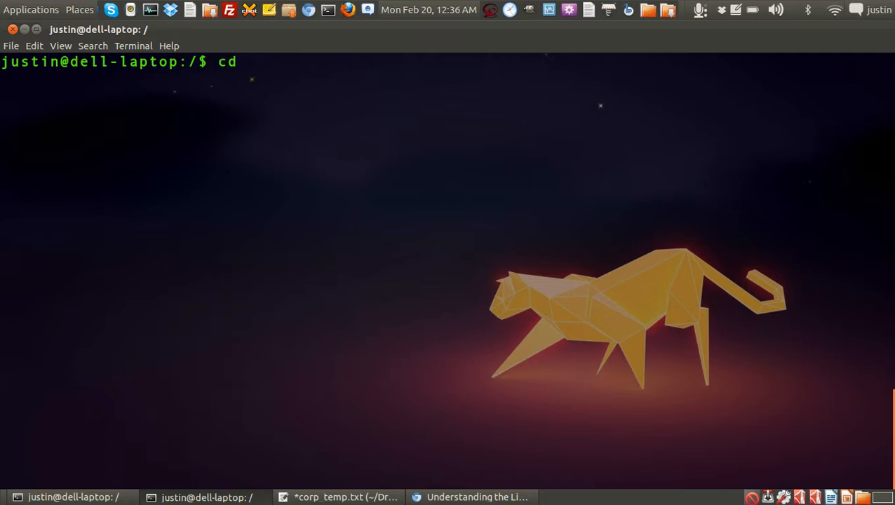
pyautogui.write('/sys')
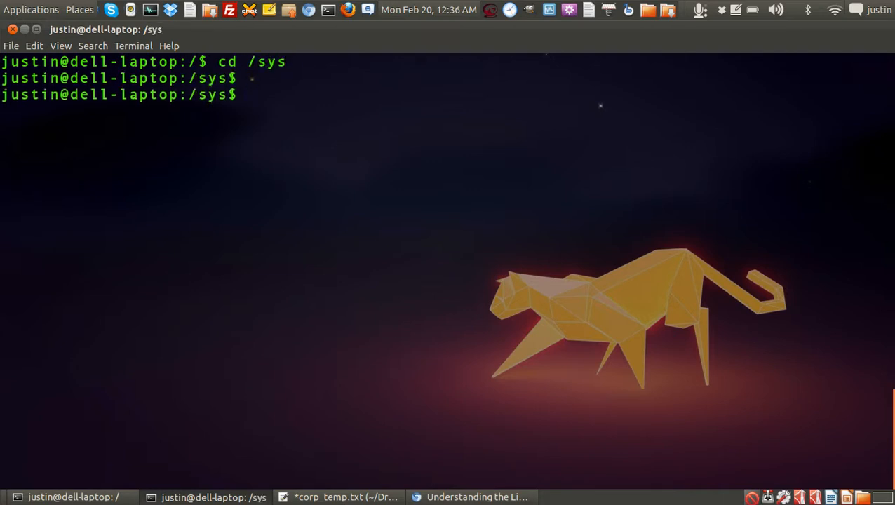
pyautogui.write('ls')
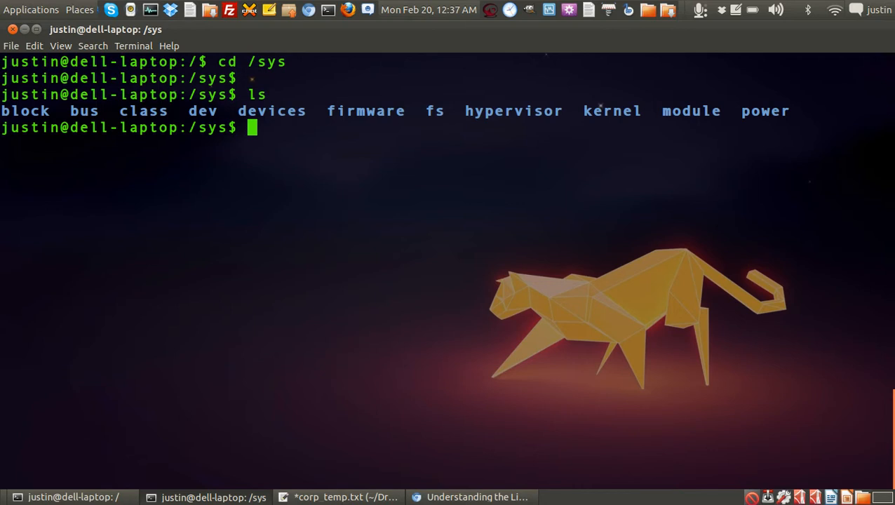
pyautogui.moveTo(29, 234)
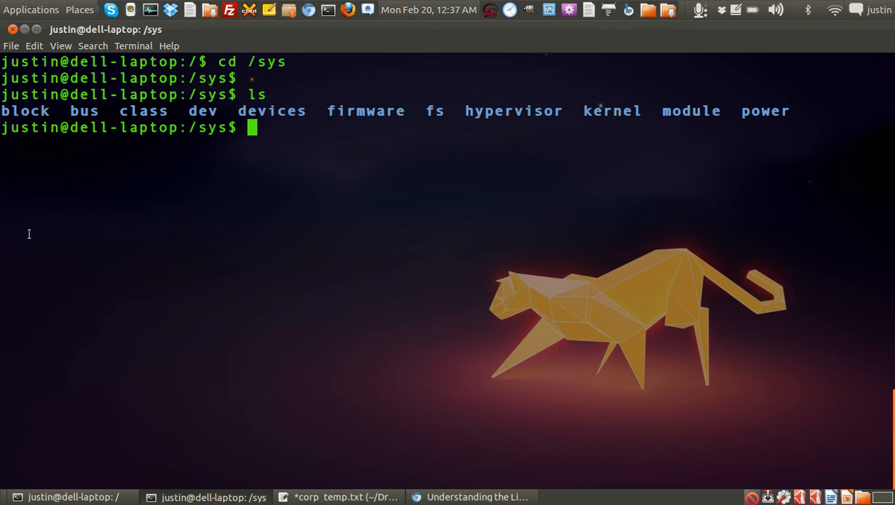